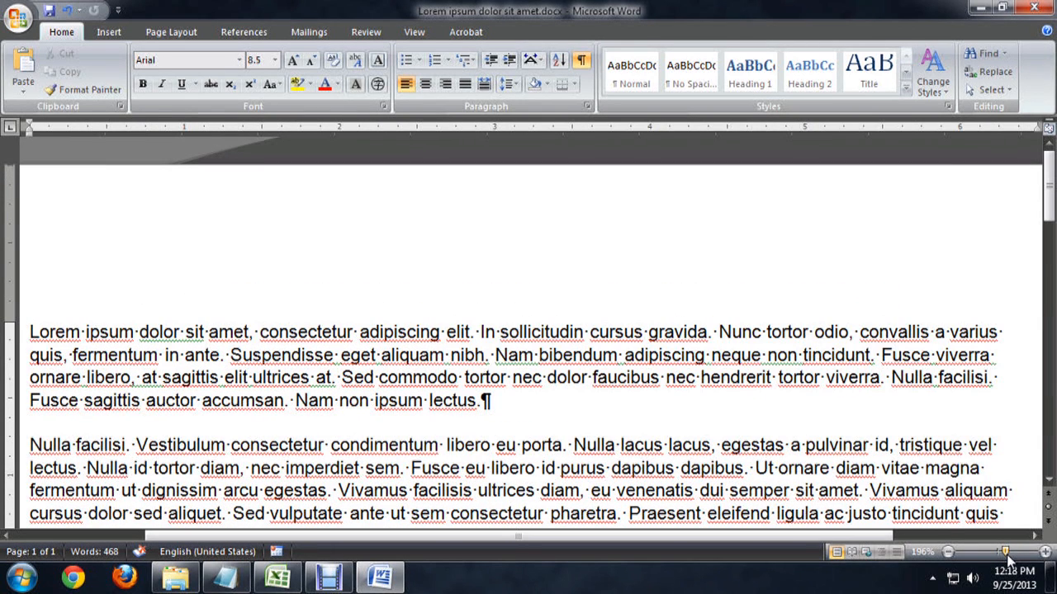
mouse_move(476, 338)
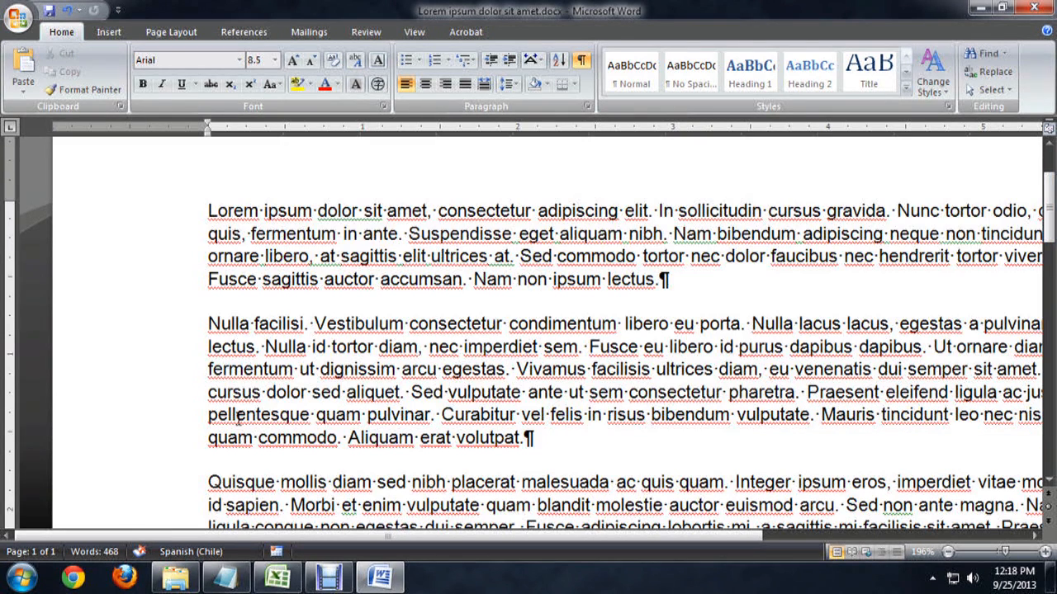
mouse_move(622, 301)
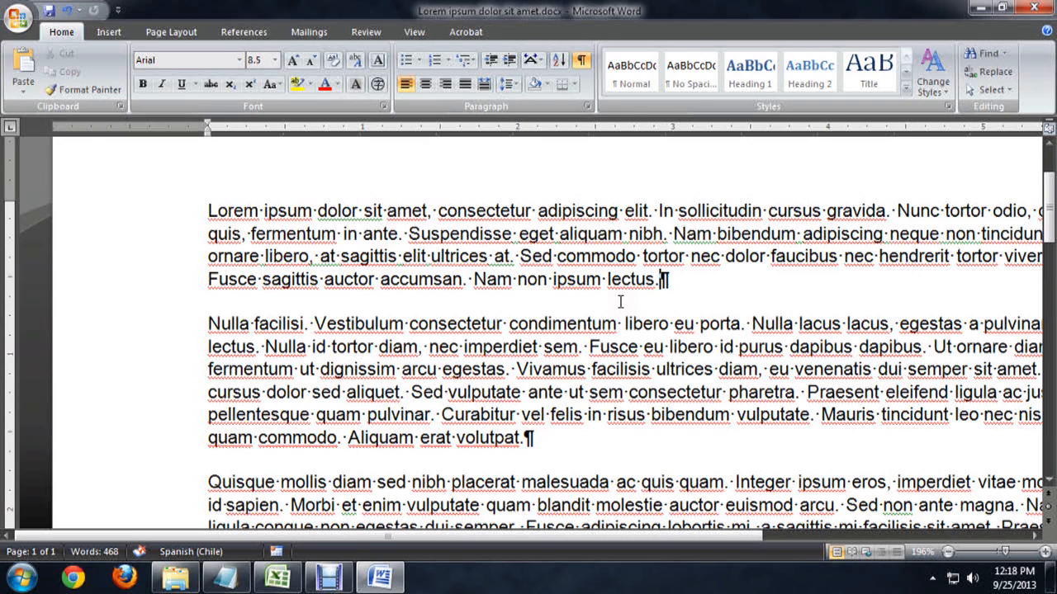
mouse_move(674, 297)
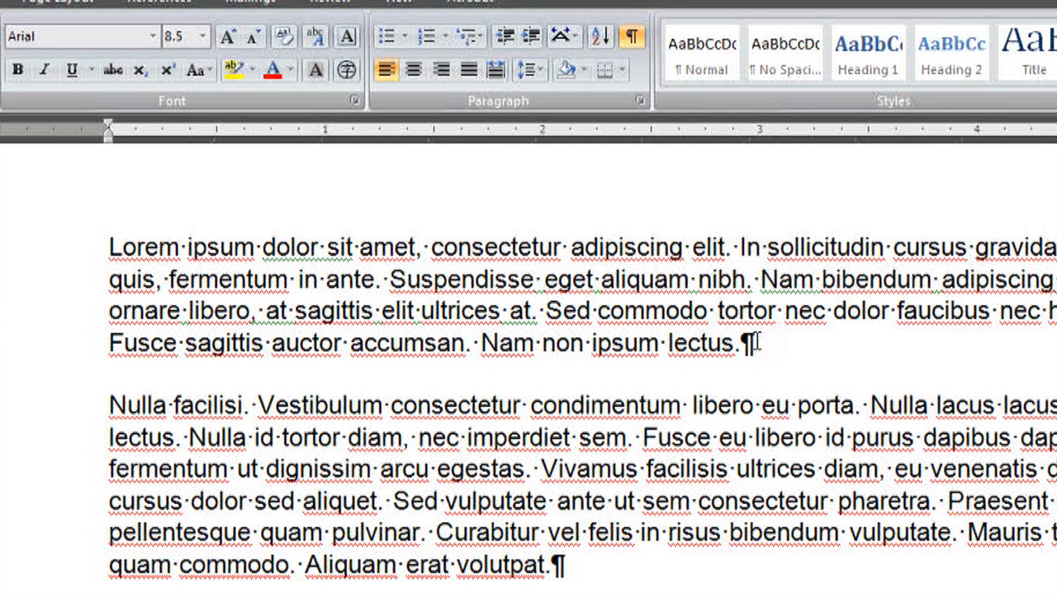
- Toggle the Show/Hide ¶ button off so the Lorem ipsum paragraphs display without dots or pilcrows
left_click(631, 36)
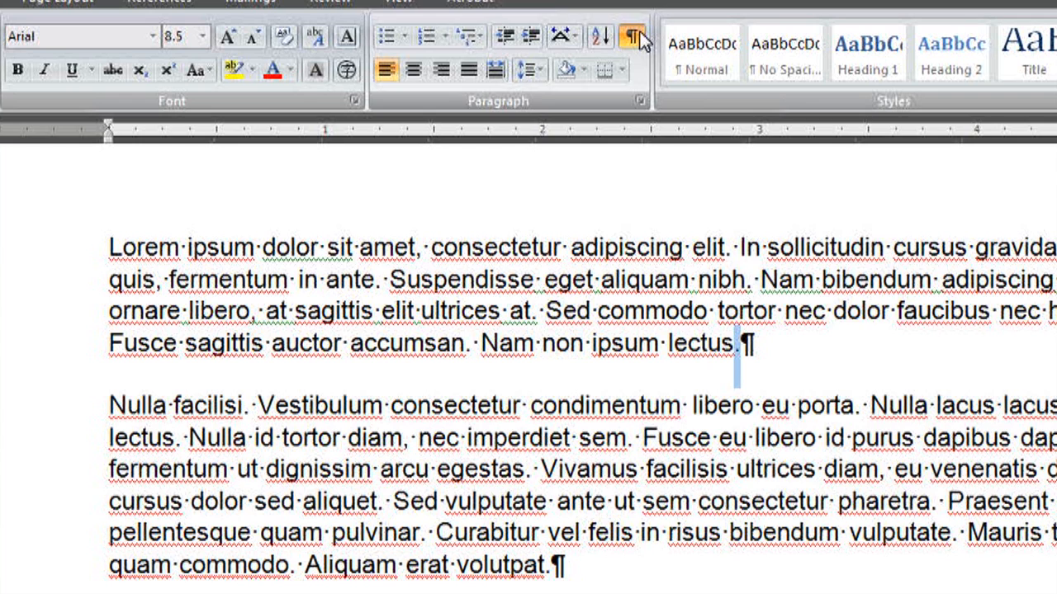
left_click(631, 36)
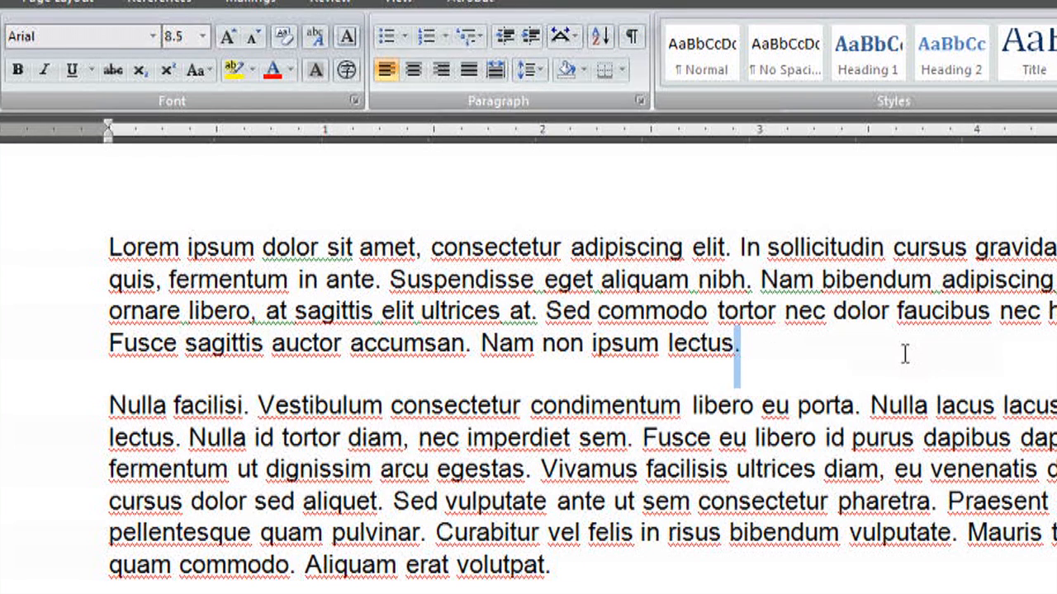